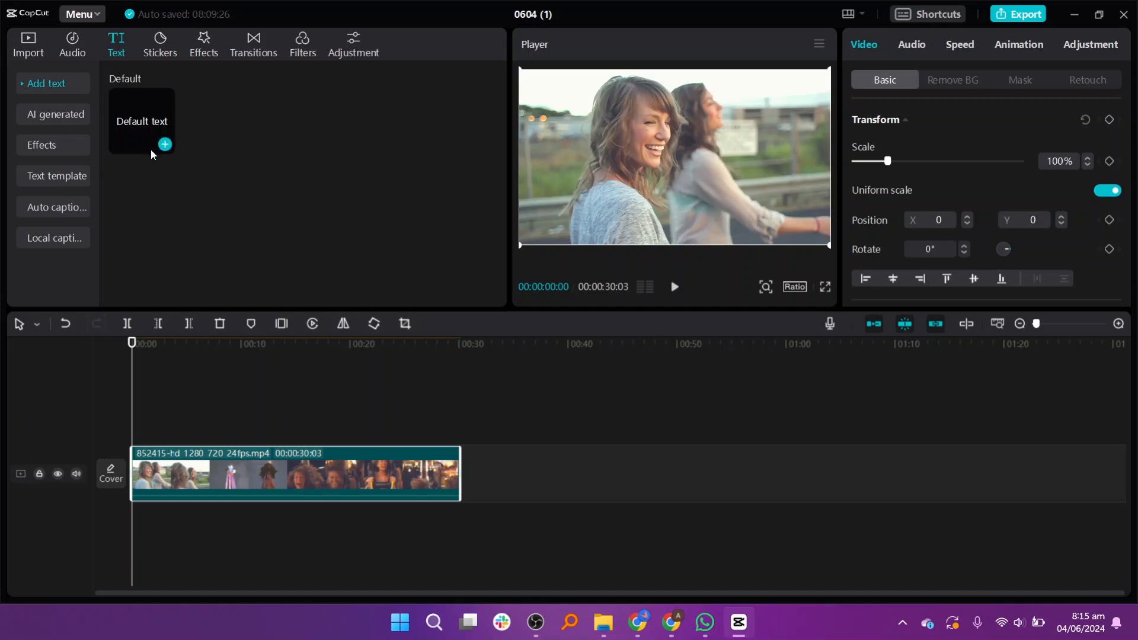
{"action": "mouse_move", "coordinate": [204, 214]}
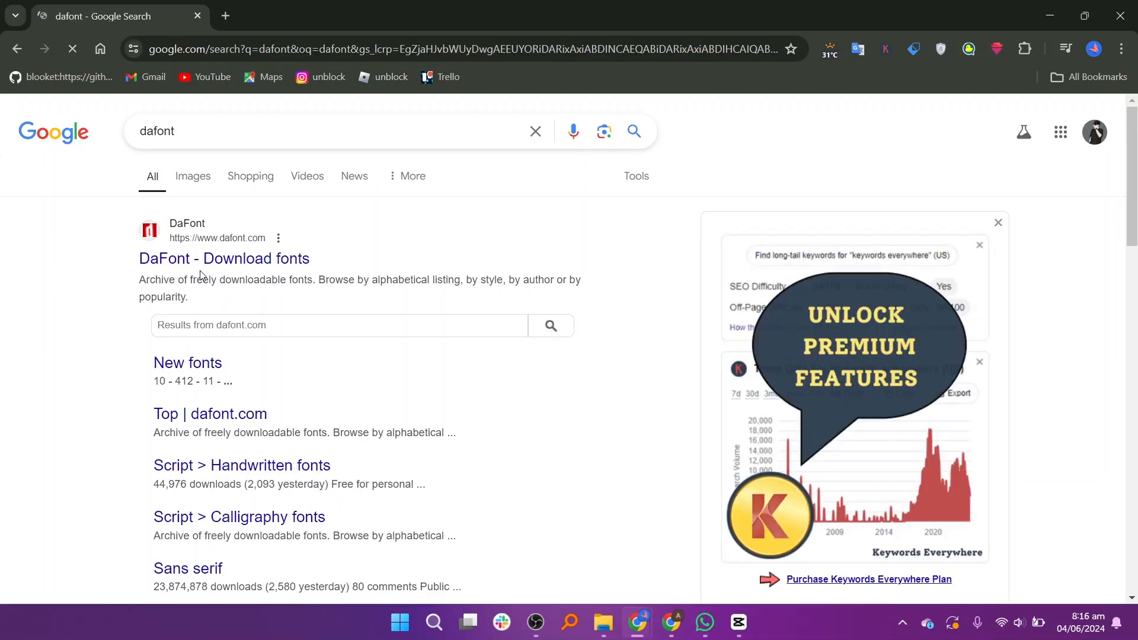
- Open DaFont from the Google results and download the Sandlera font from the homepage
{"action": "left_click", "coordinate": [224, 258]}
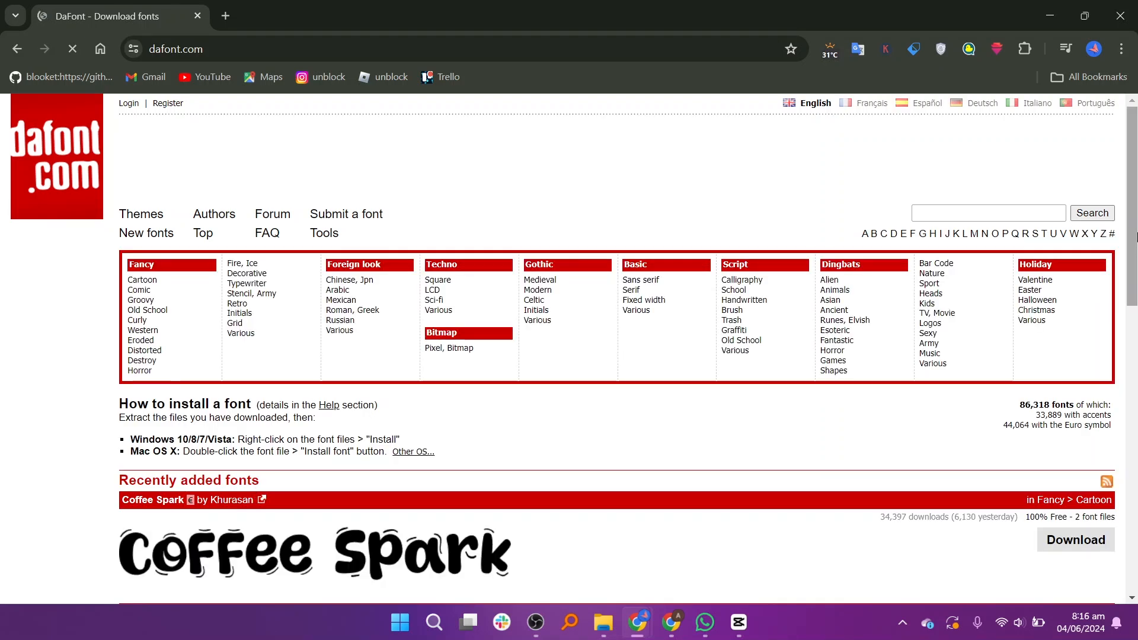
{"action": "scroll", "scroll_direction": "down", "scroll_amount": 3}
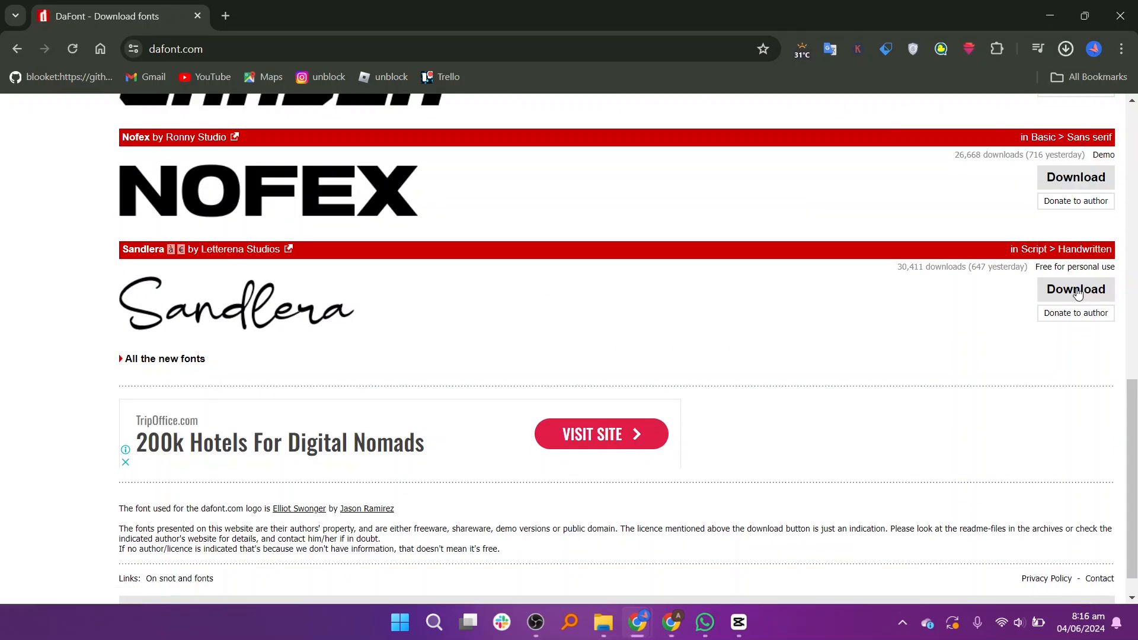
{"action": "left_click", "coordinate": [1075, 288]}
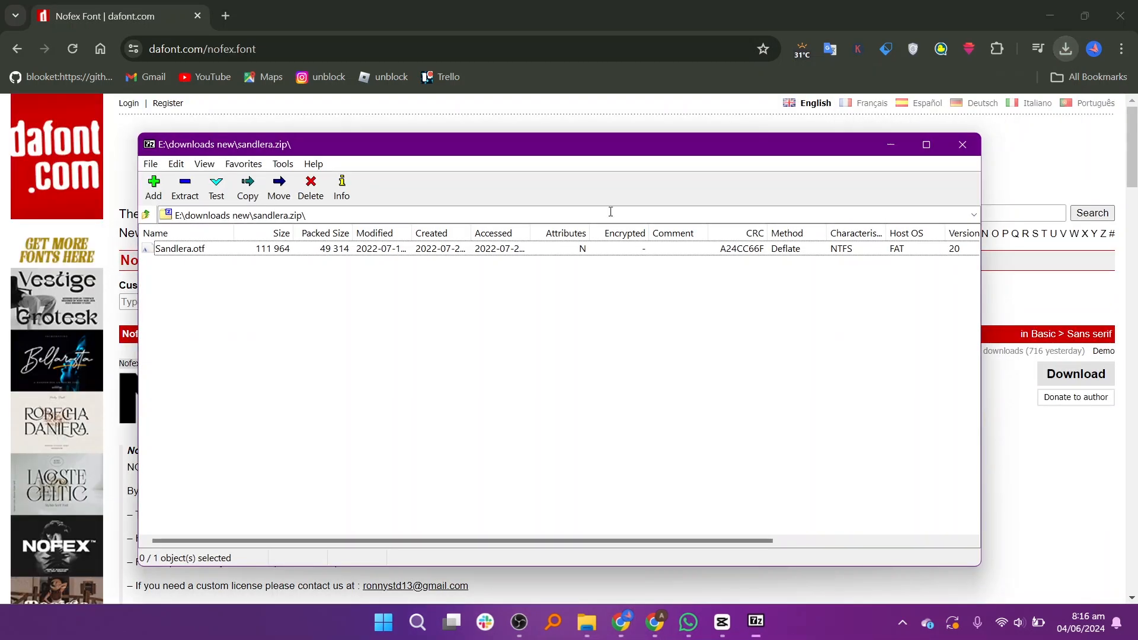
- Open sandlera.zip in 7-Zip to view the Sandlera.otf font file
{"action": "left_click", "coordinate": [204, 138]}
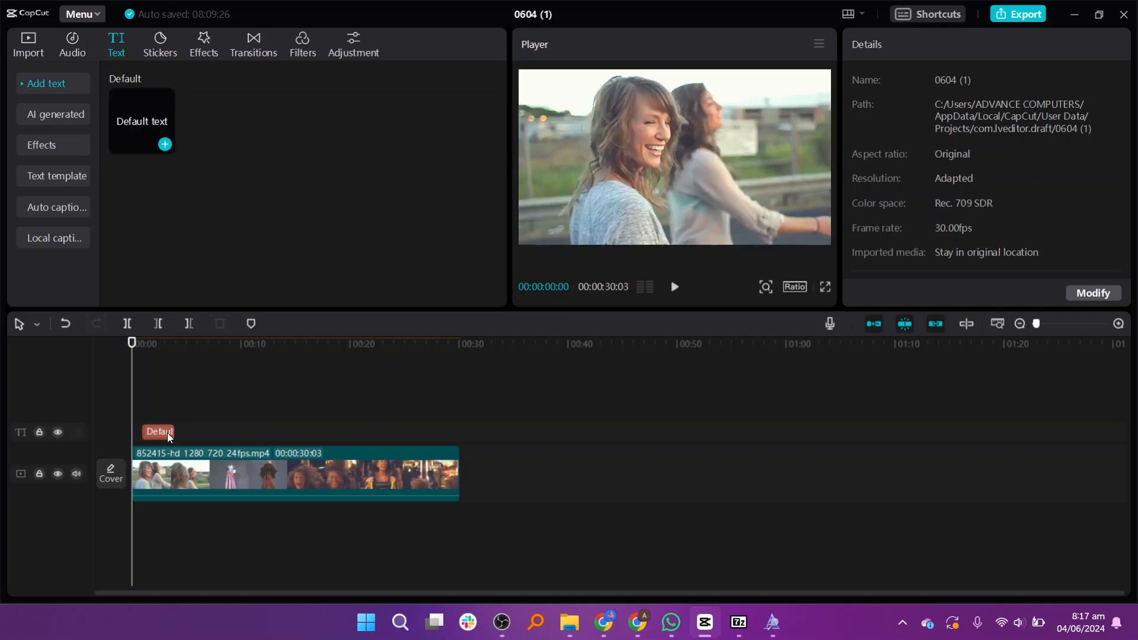
- Select the new Default text clip on the timeline and scroll its text settings
{"action": "left_click", "coordinate": [156, 432]}
{"action": "type", "text": "HELLO"}
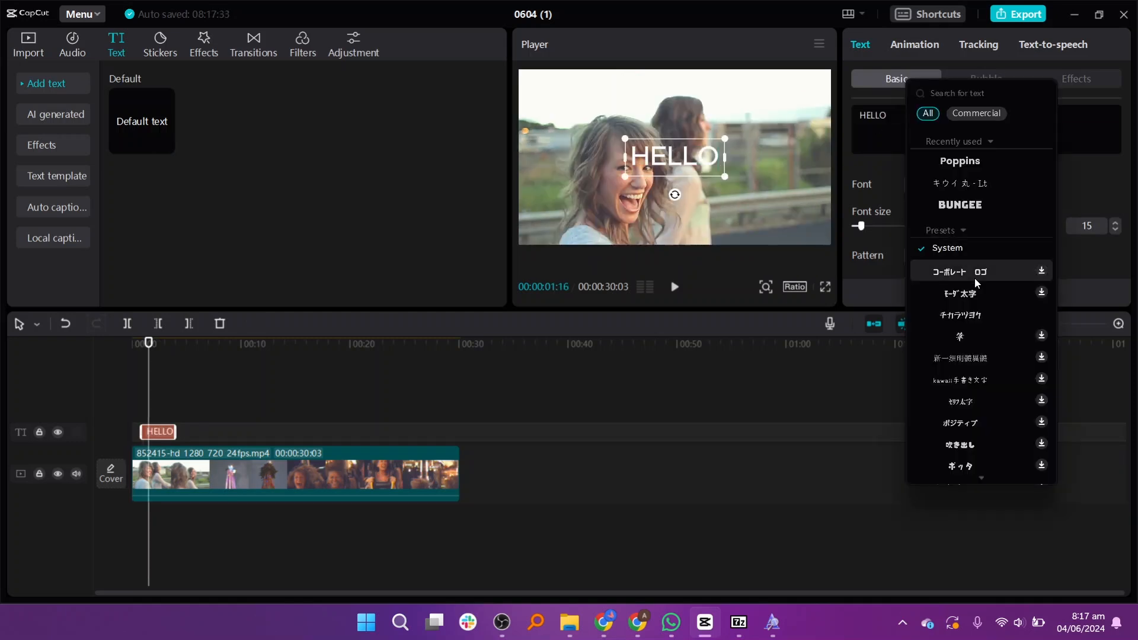
{"action": "scroll", "scroll_direction": "down", "scroll_amount": 3}
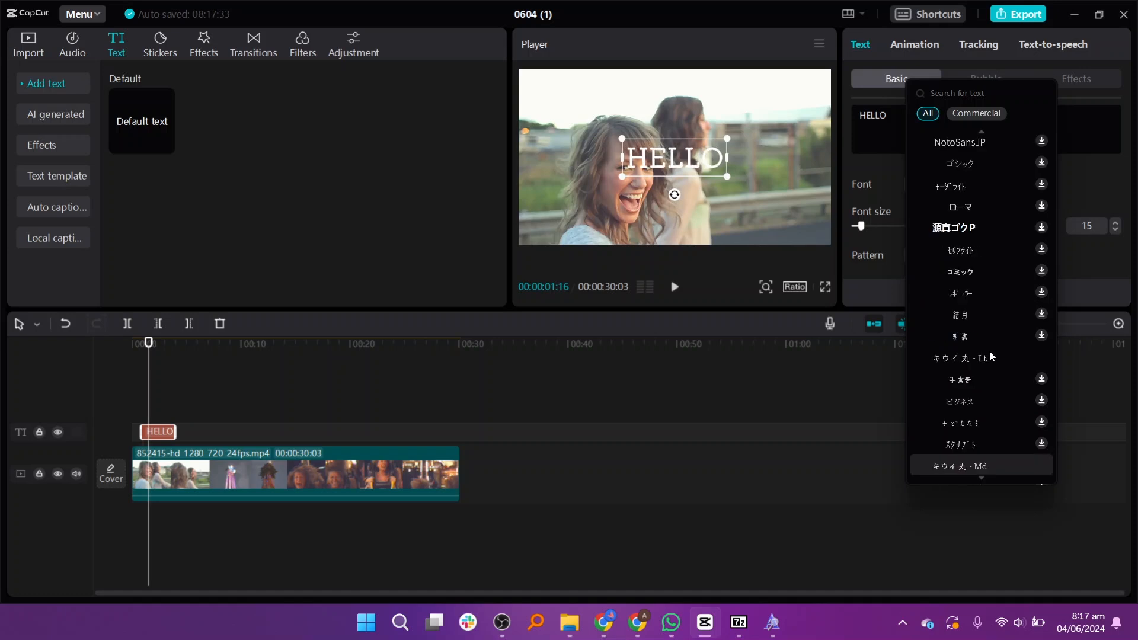
{"action": "scroll", "scroll_direction": "down", "scroll_amount": 3}
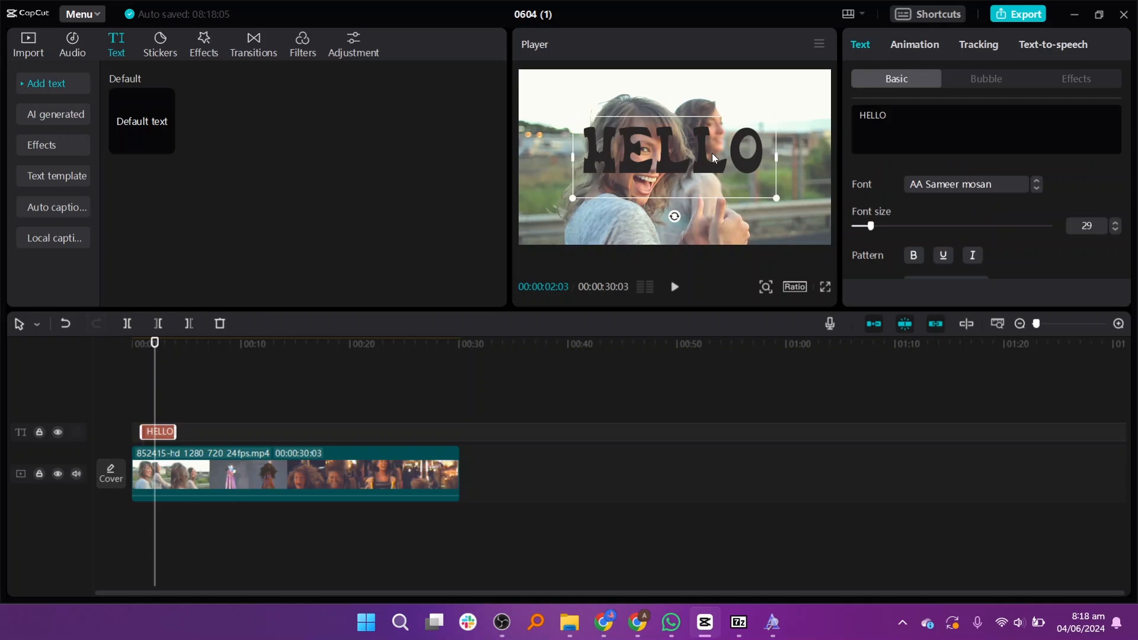
- Drag the HELLO text lower in the frame and play back the preview
{"action": "left_click_drag", "start_coordinate": [674, 153], "coordinate": [674, 217]}
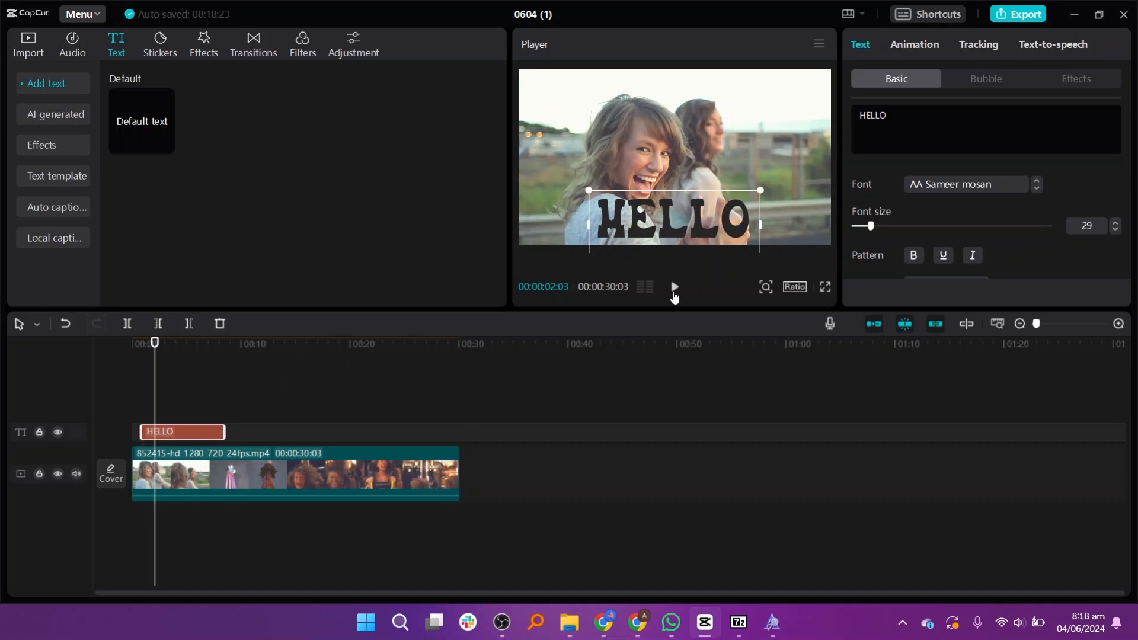
{"action": "left_click", "coordinate": [672, 286]}
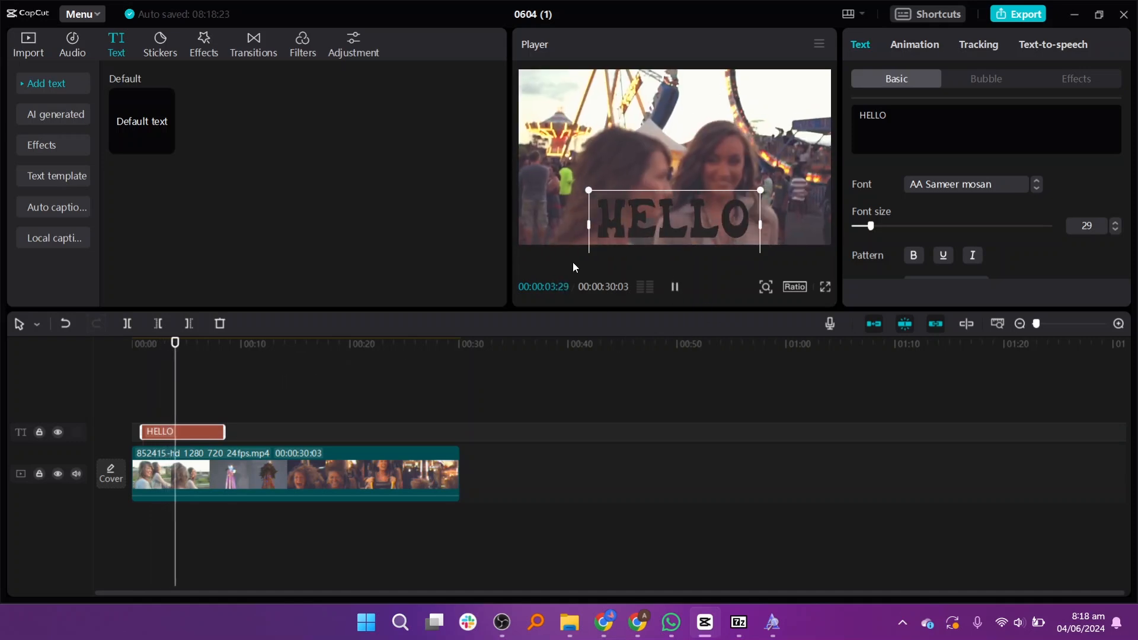